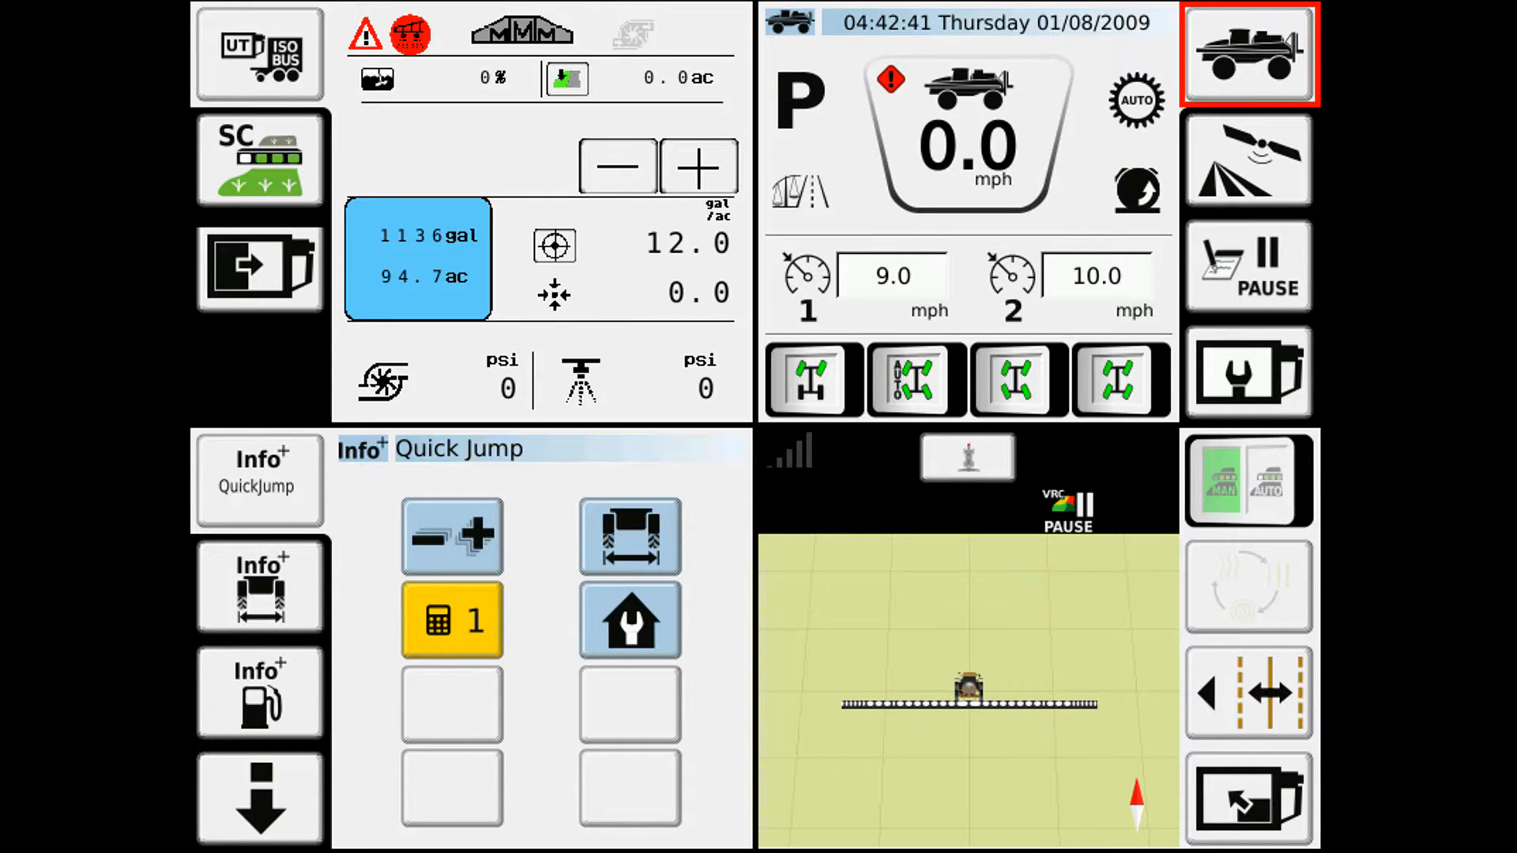
- Bring up the UC5 product control functions menu and choose the tank function
click(258, 55)
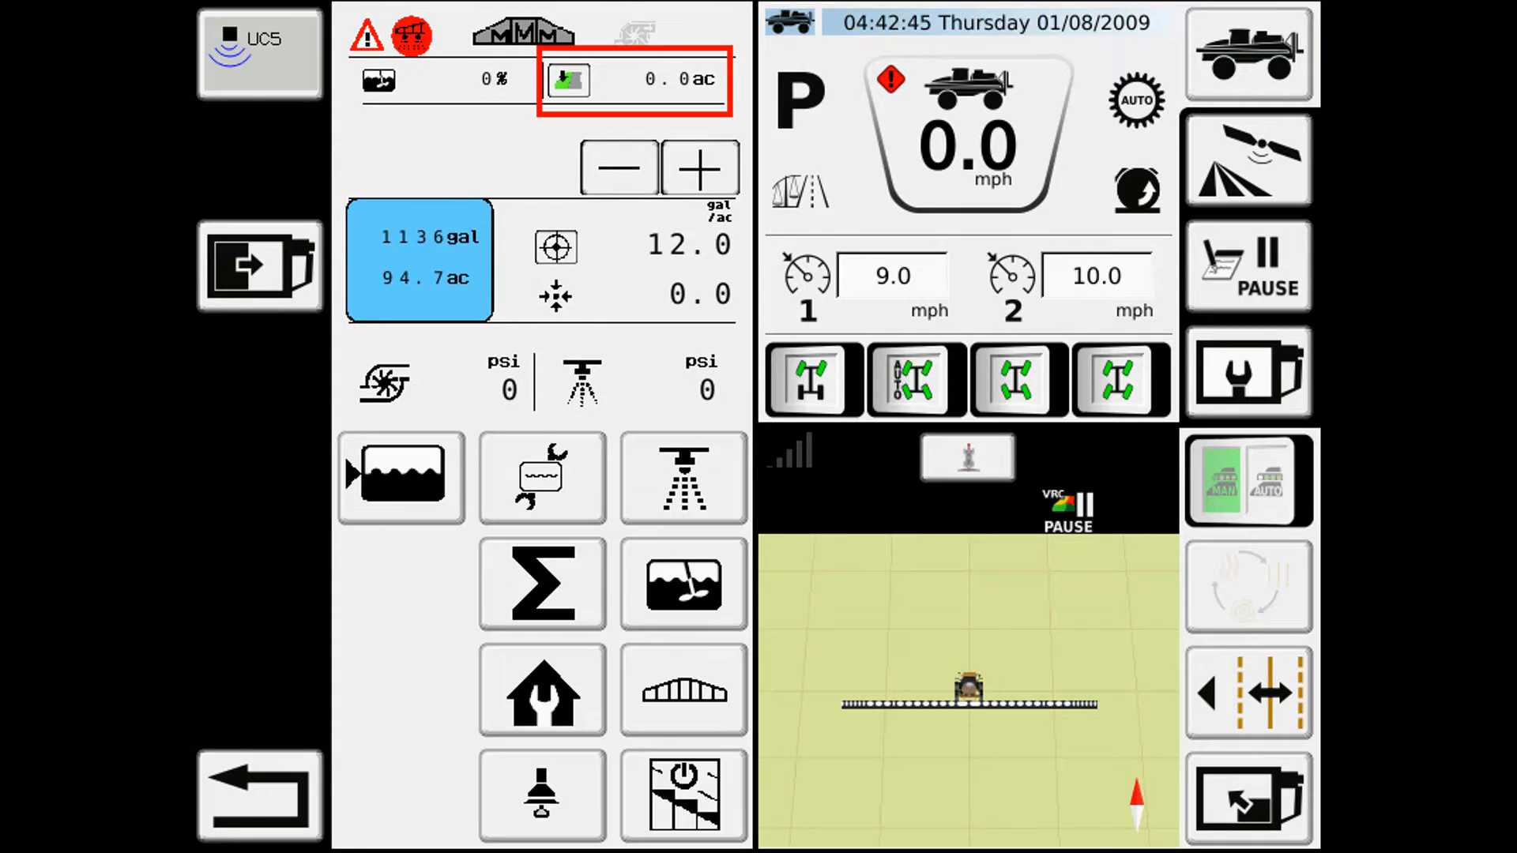
click(398, 477)
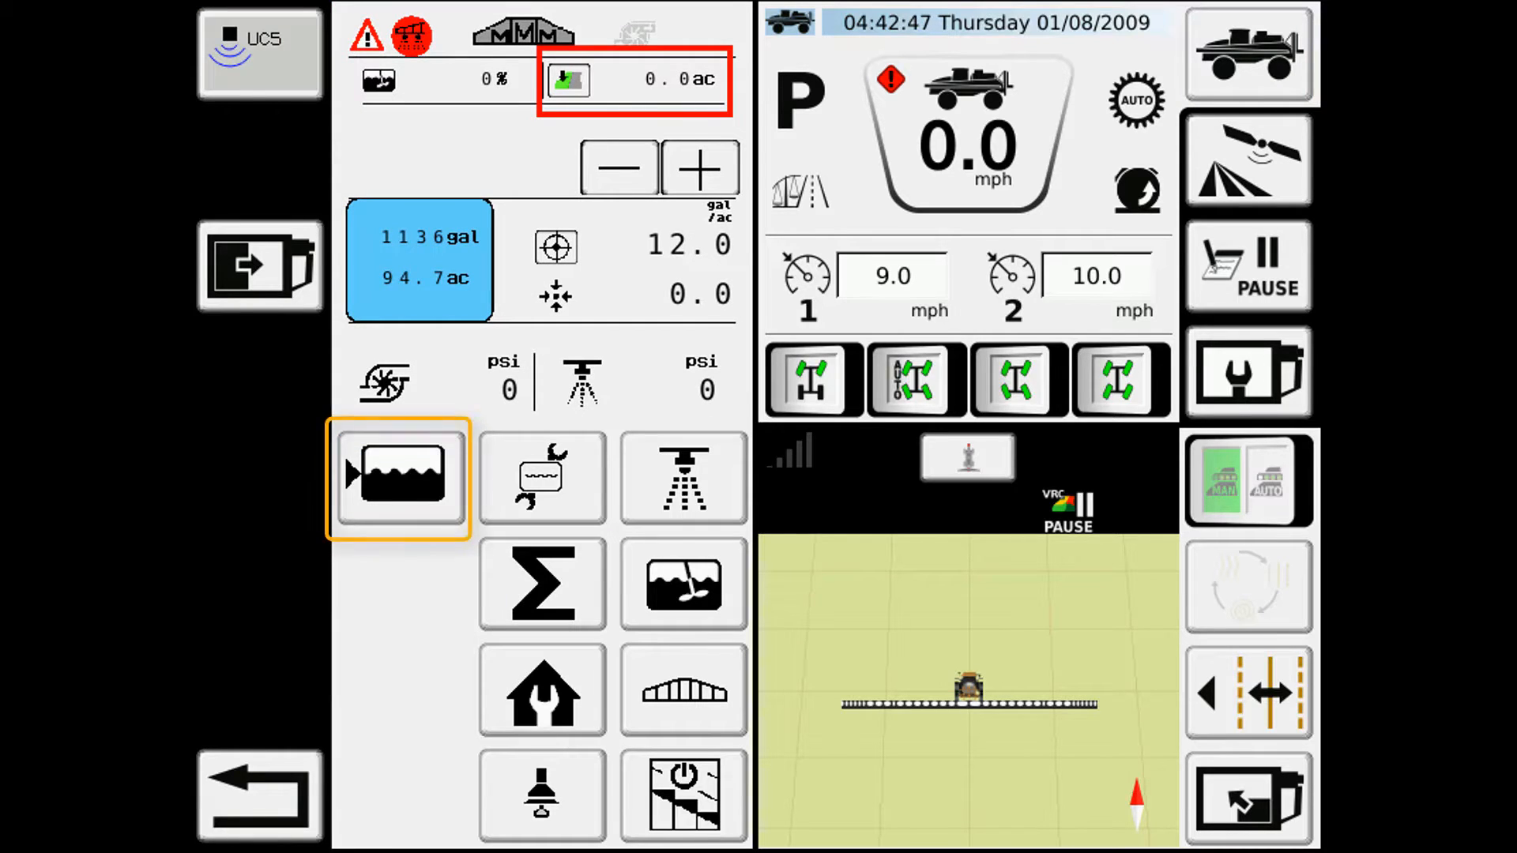
- Show the Tank settings page with 1136 gal capacity, 75 gal alarm level and 211 gal reset level
click(635, 79)
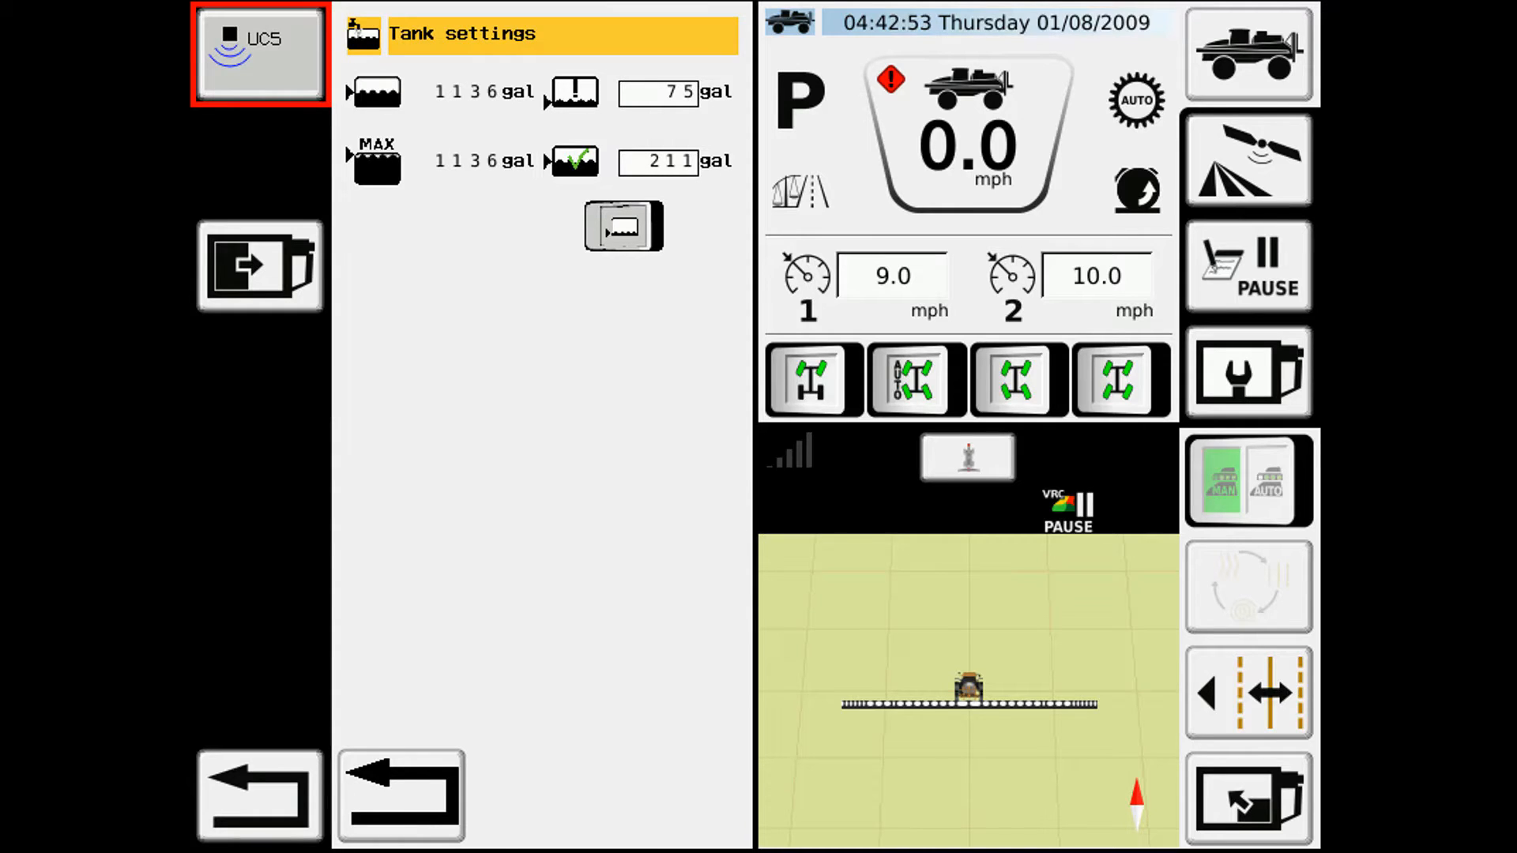
click(657, 91)
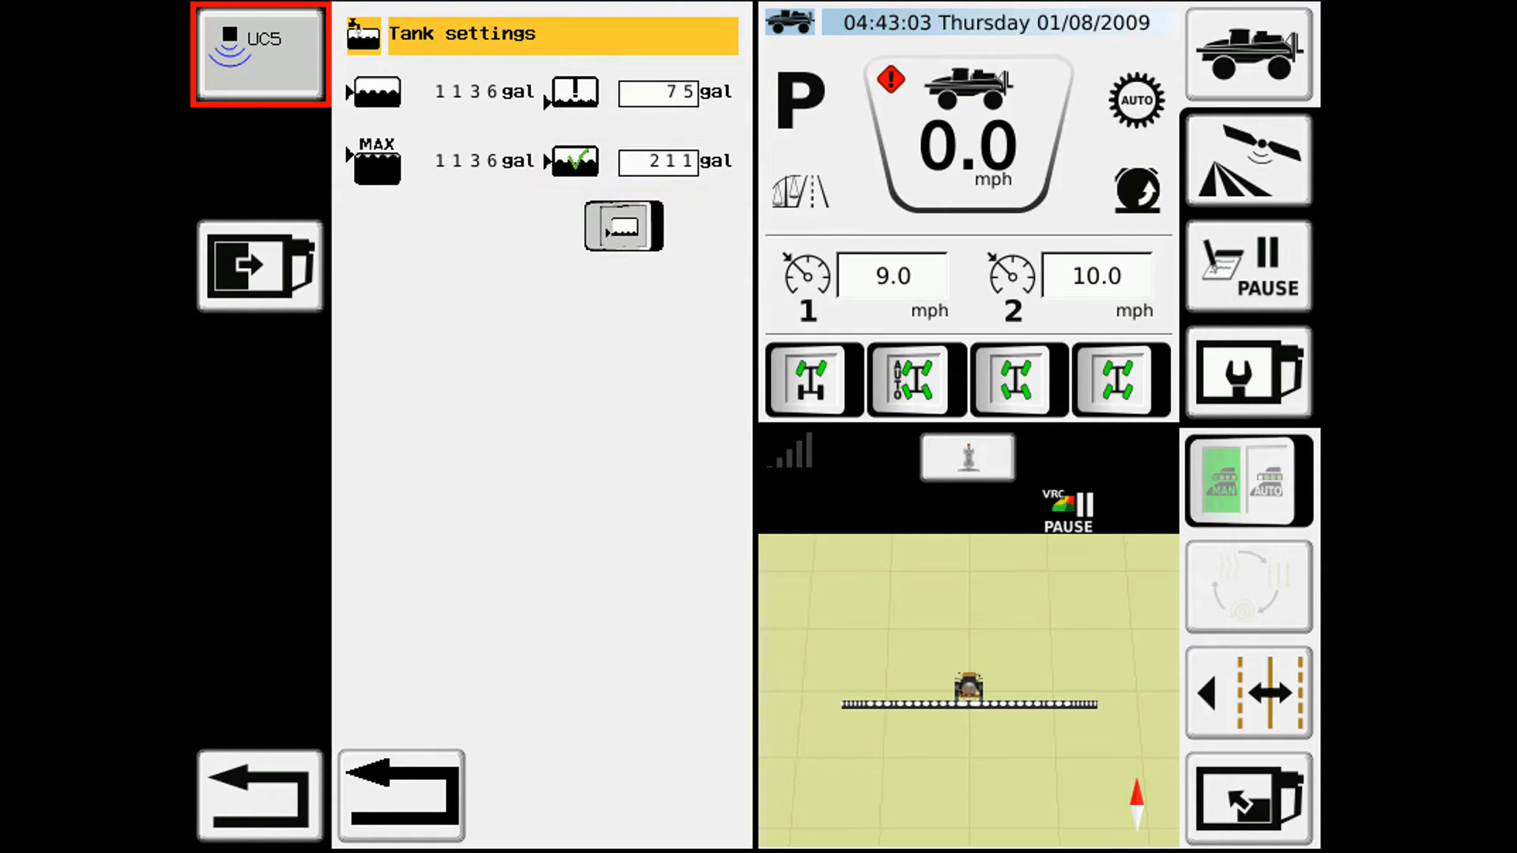
click(657, 92)
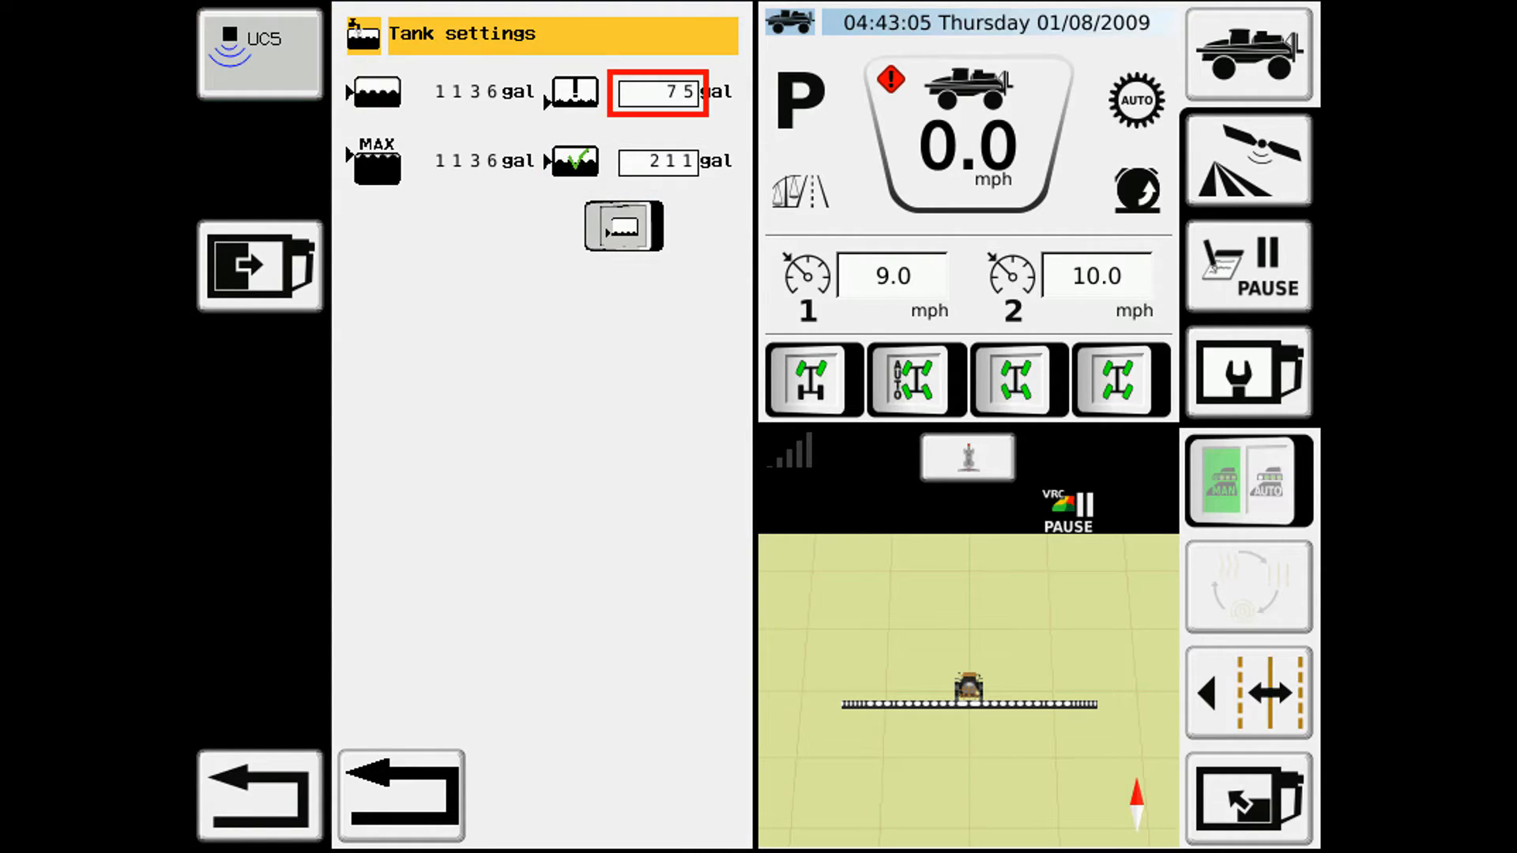
- Change the low-tank alarm level to 125 gal and the reset level to 250 gal
click(658, 92)
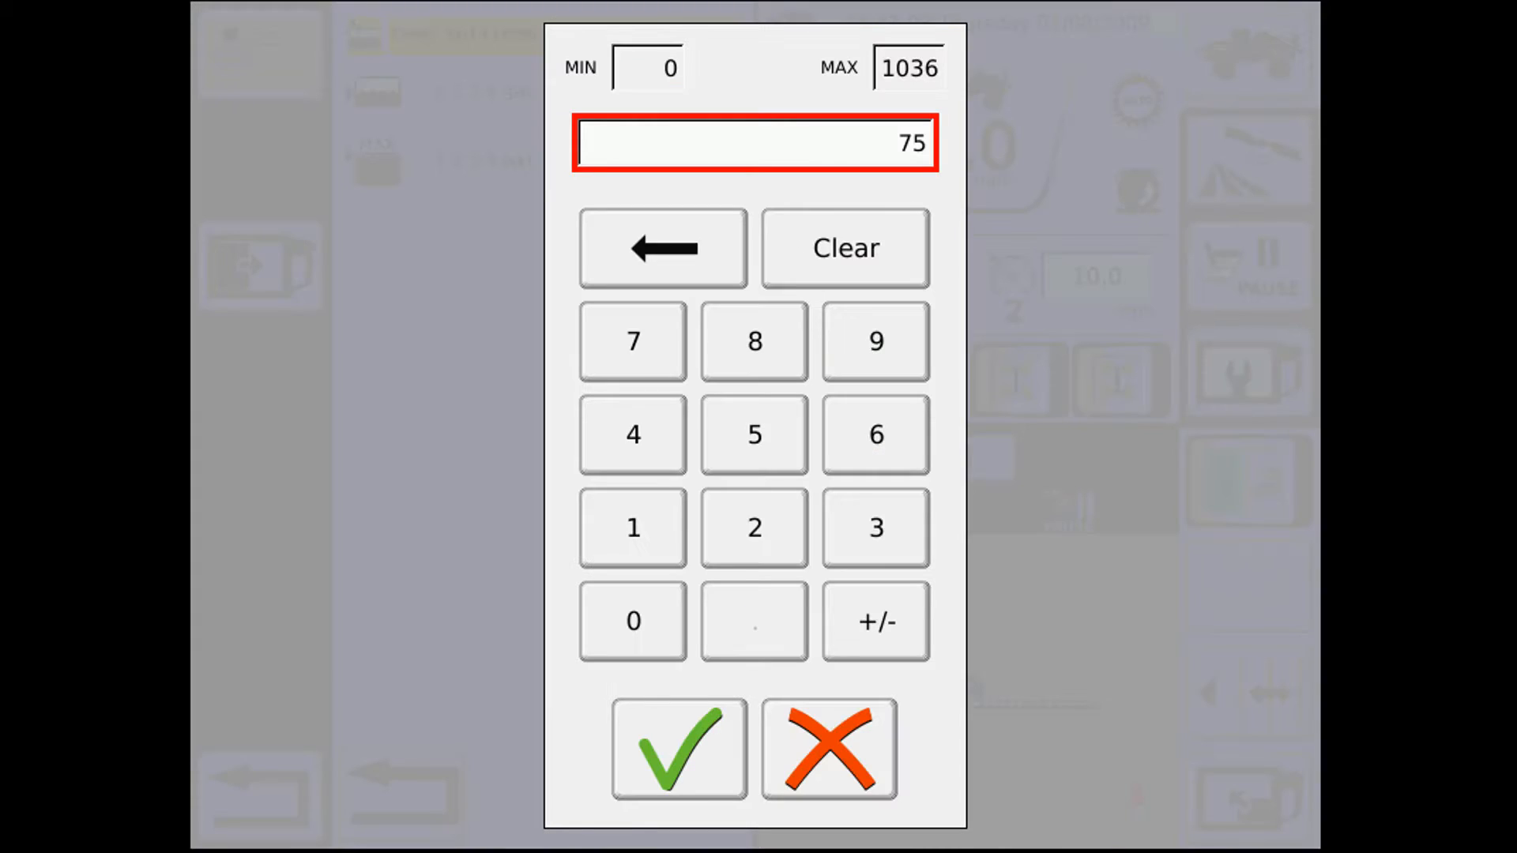
click(753, 528)
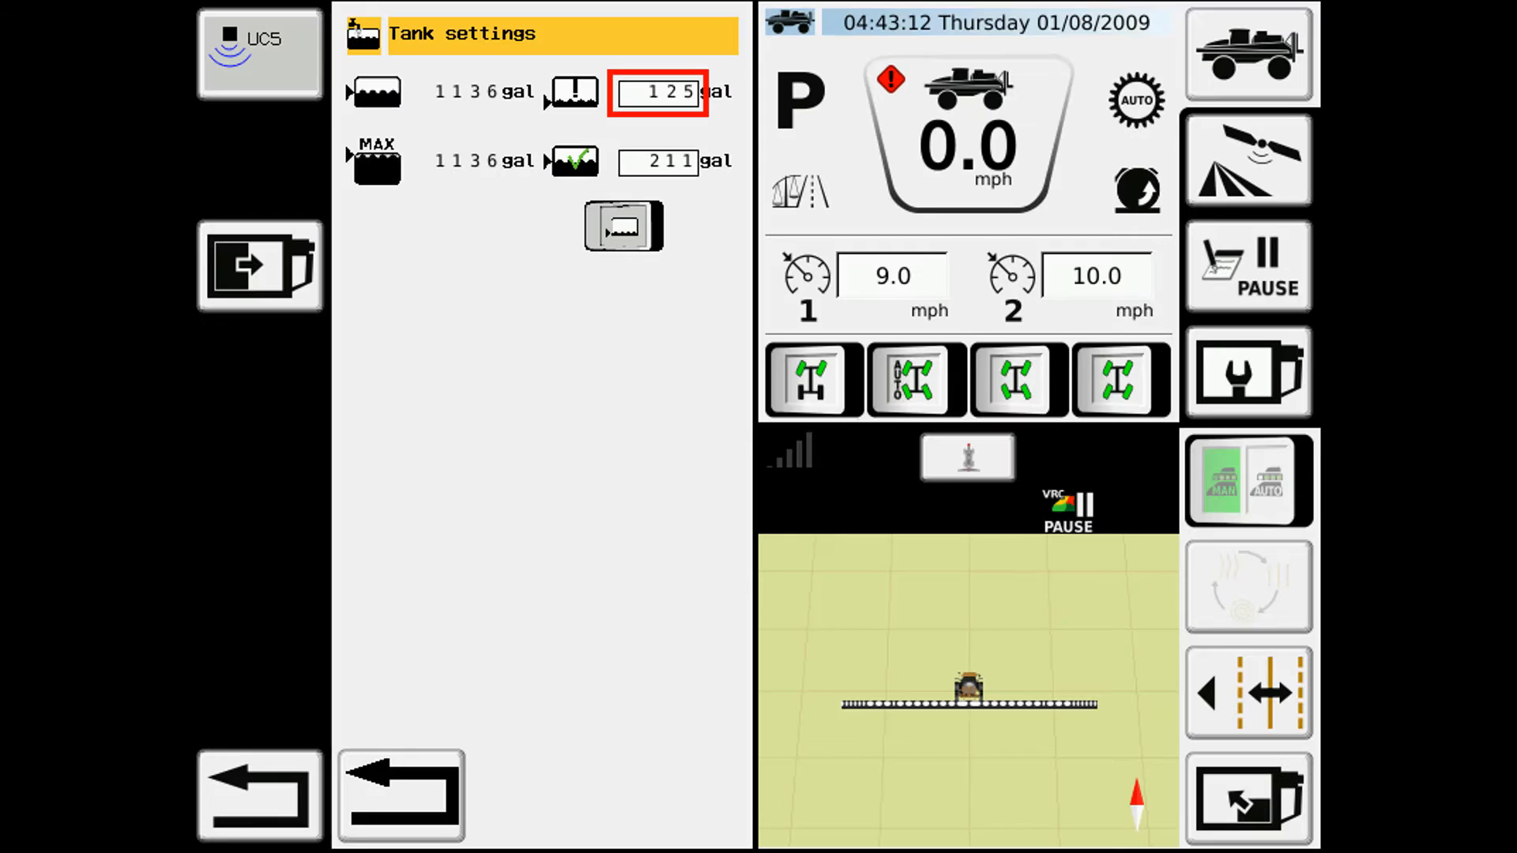
click(657, 161)
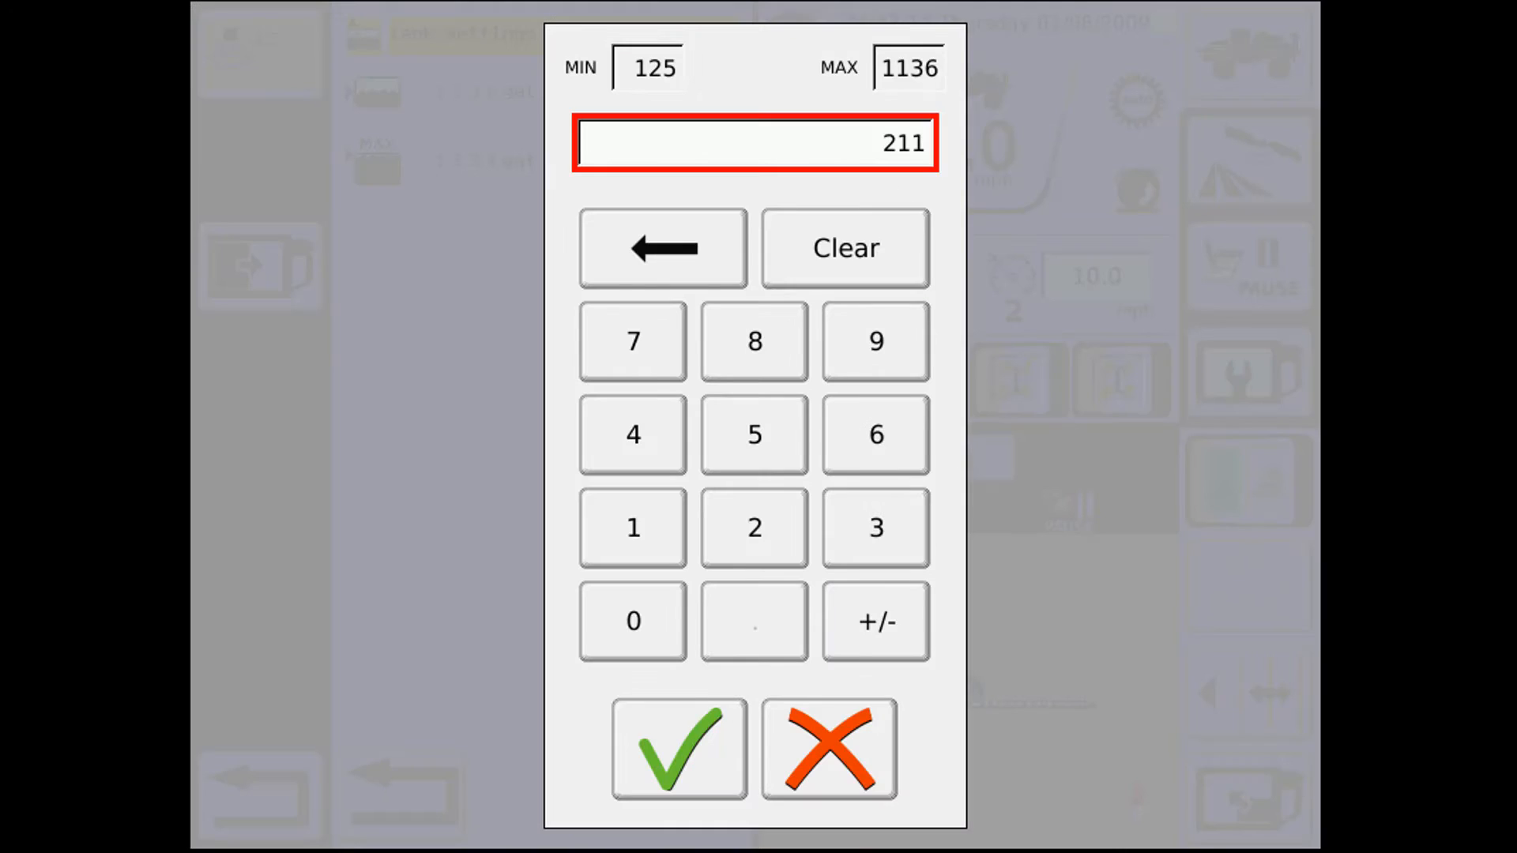
click(632, 621)
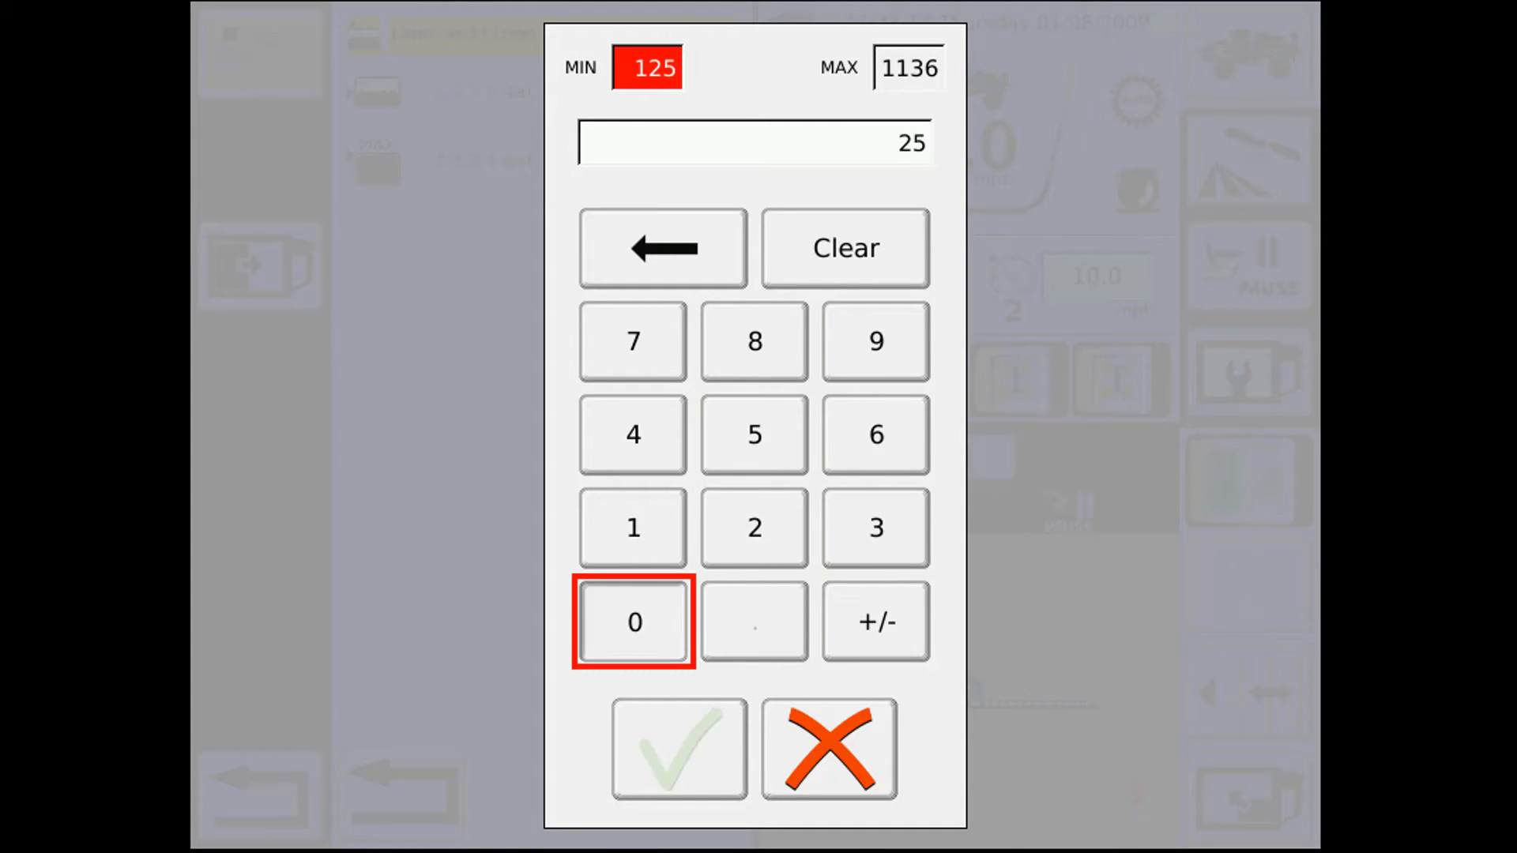
click(676, 747)
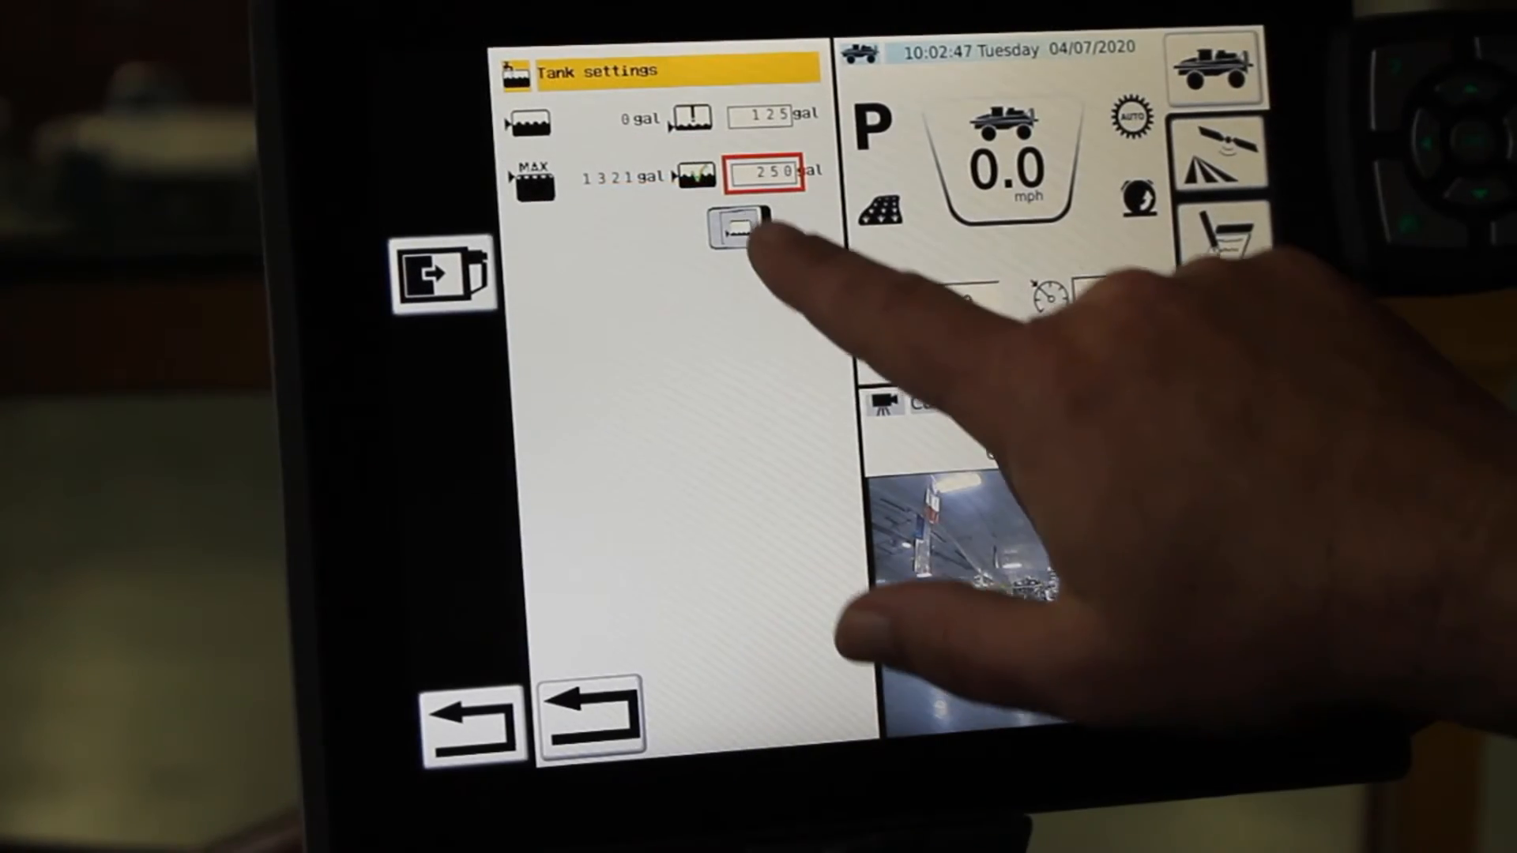
- Switch the low-tank alarm on and acknowledge the resulting low-tank warning
click(739, 218)
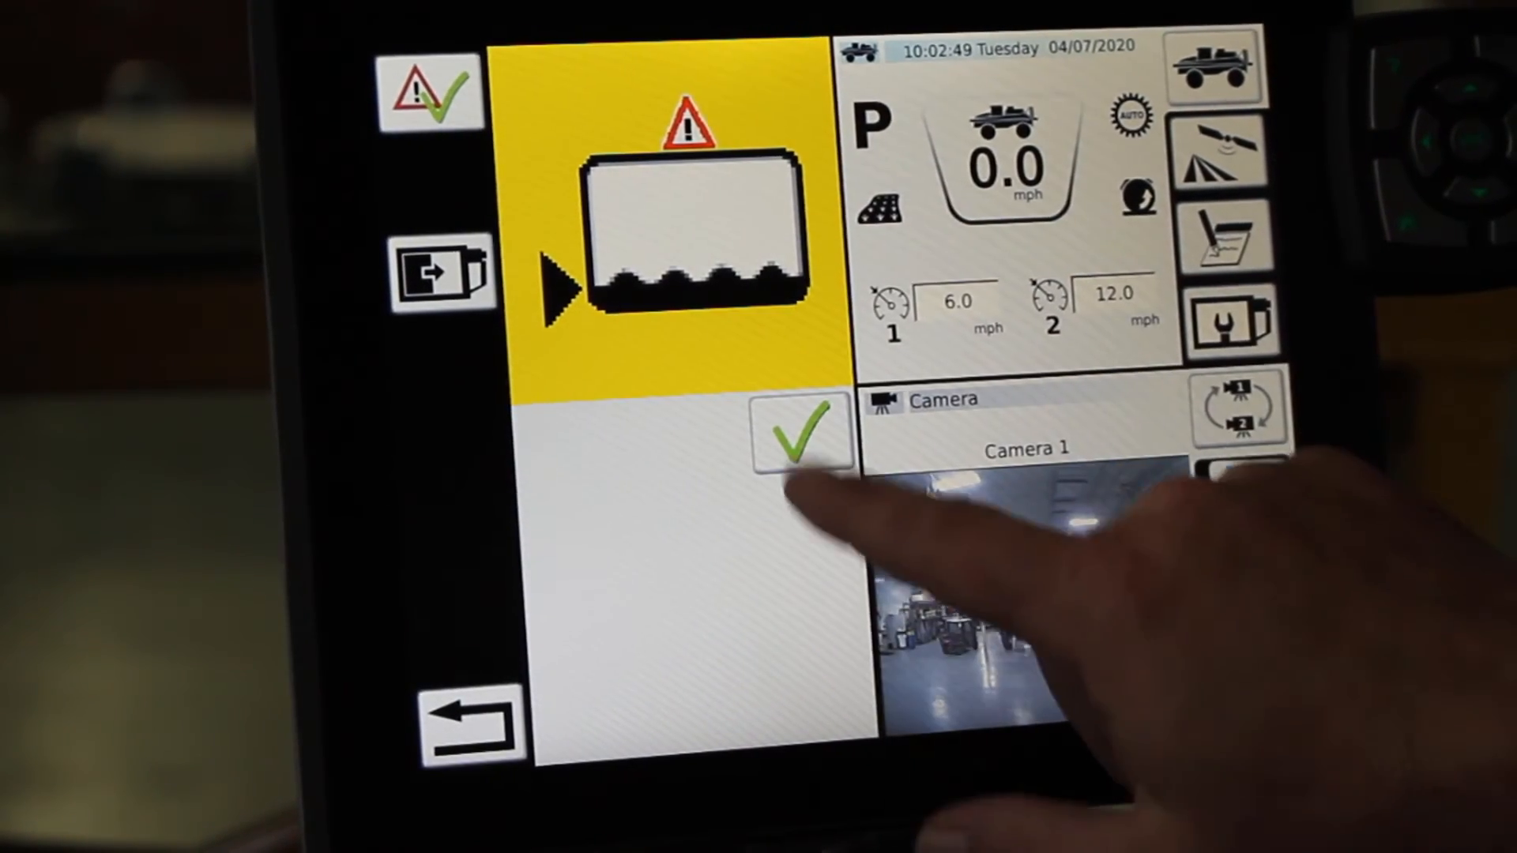
click(799, 433)
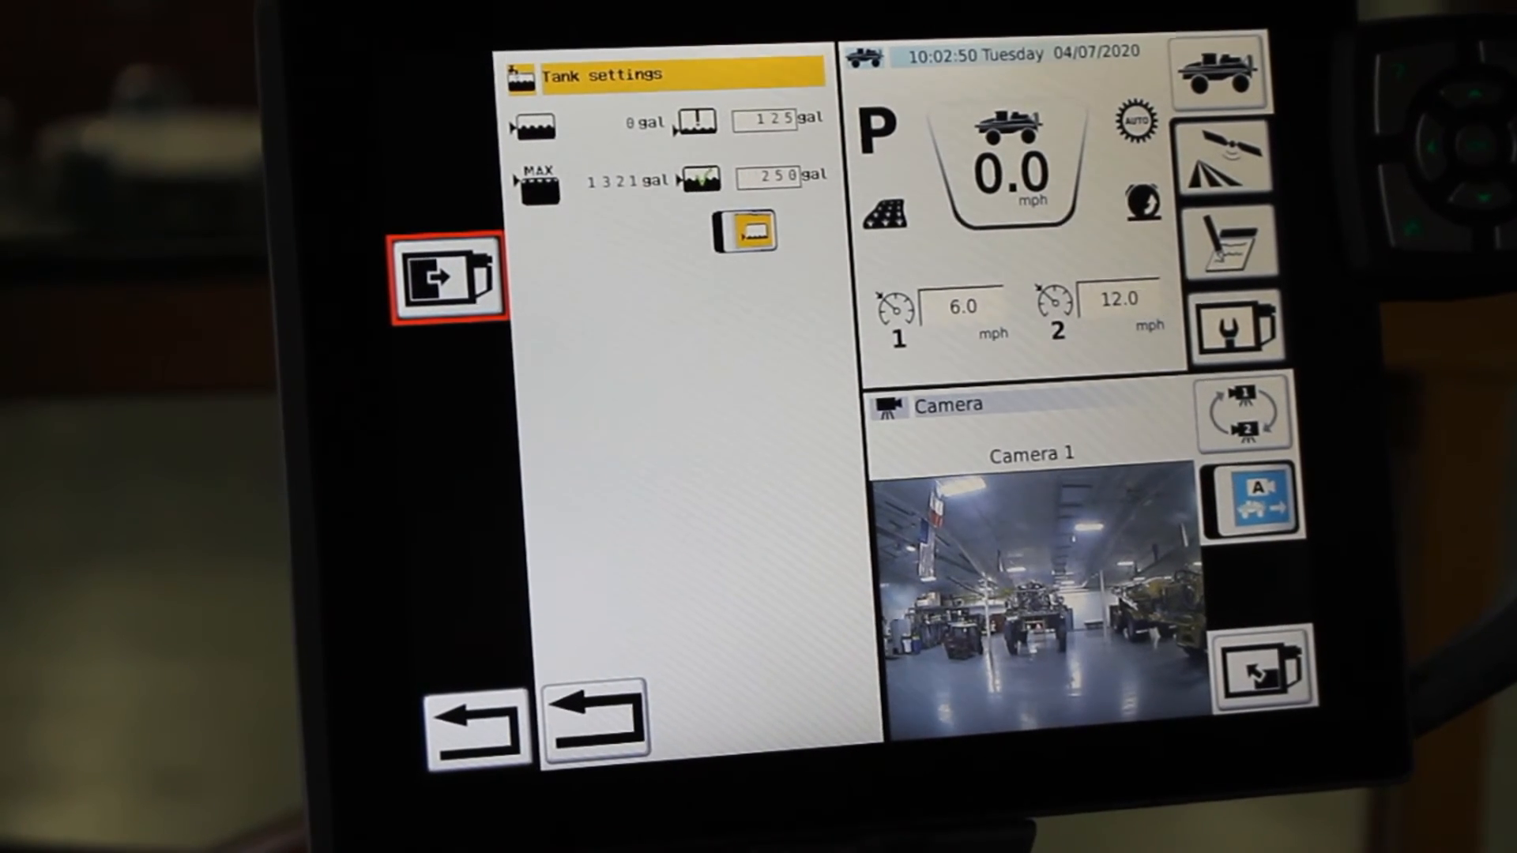